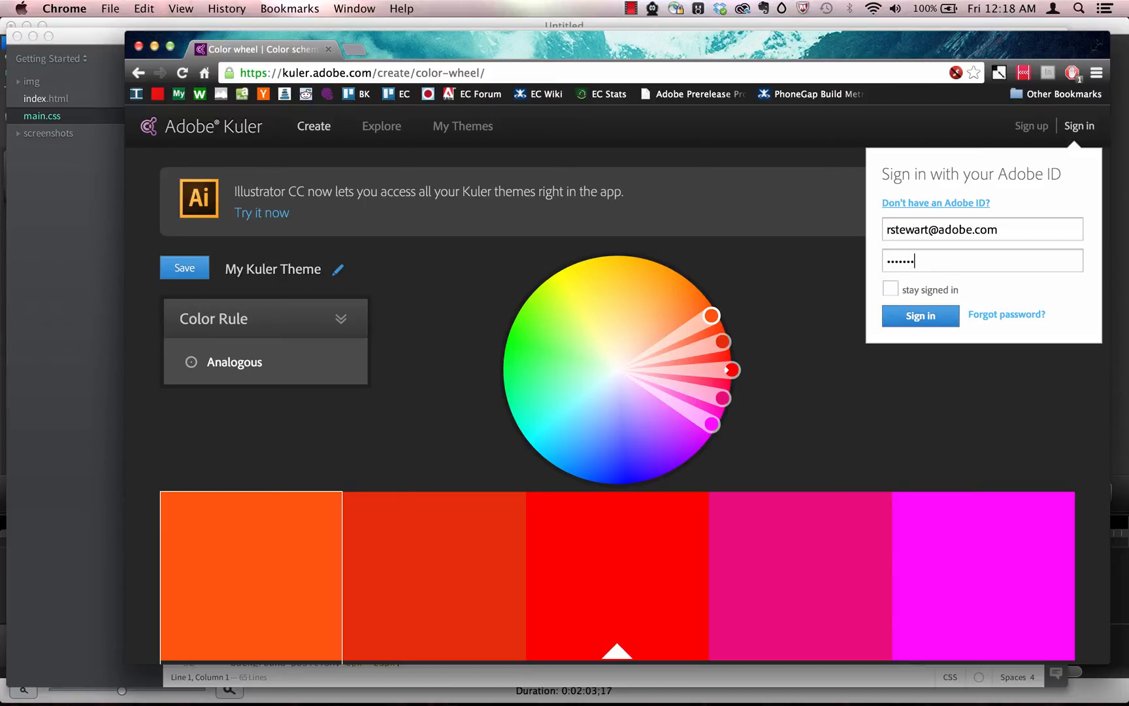
Sign in to Kuler with 'stay signed in', then view My Themes and My Favorites.
{"action": "left_click", "coordinate": [919, 316]}
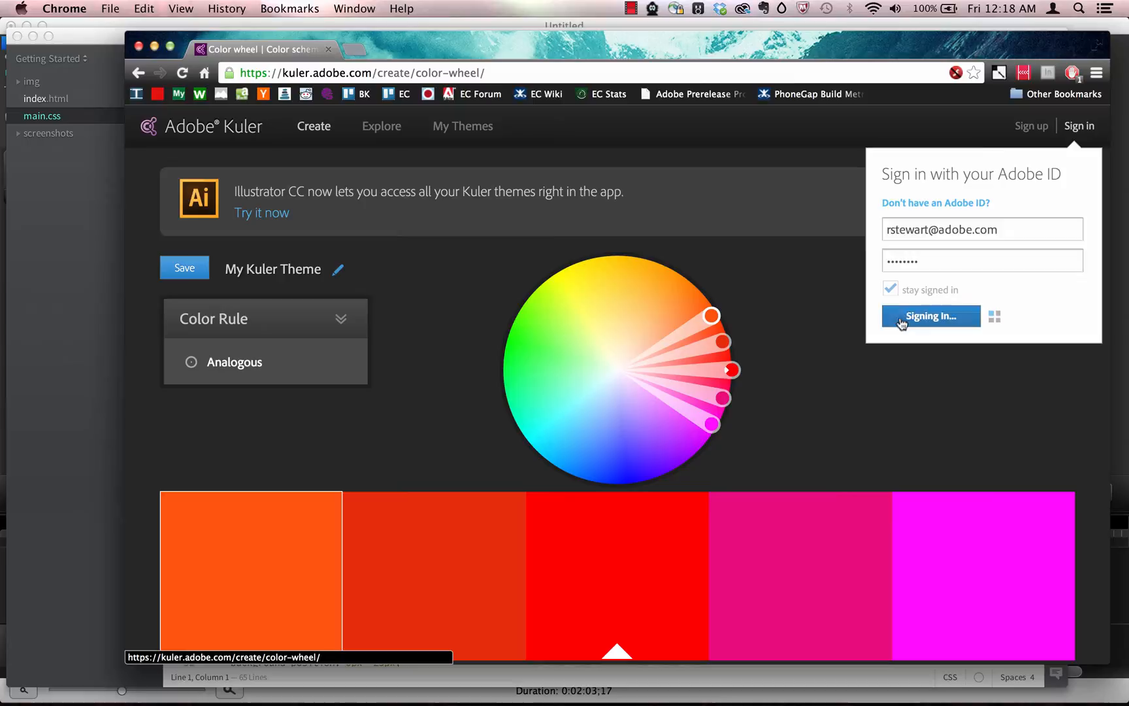
{"action": "left_click", "coordinate": [929, 315]}
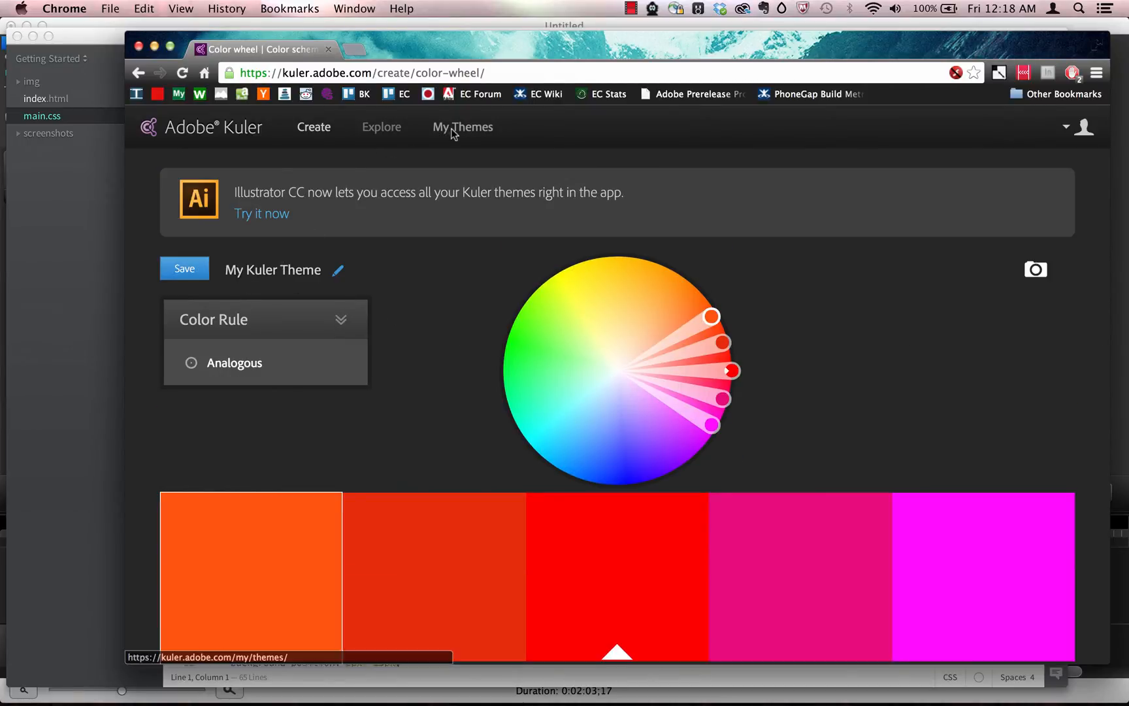
{"action": "left_click", "coordinate": [462, 126]}
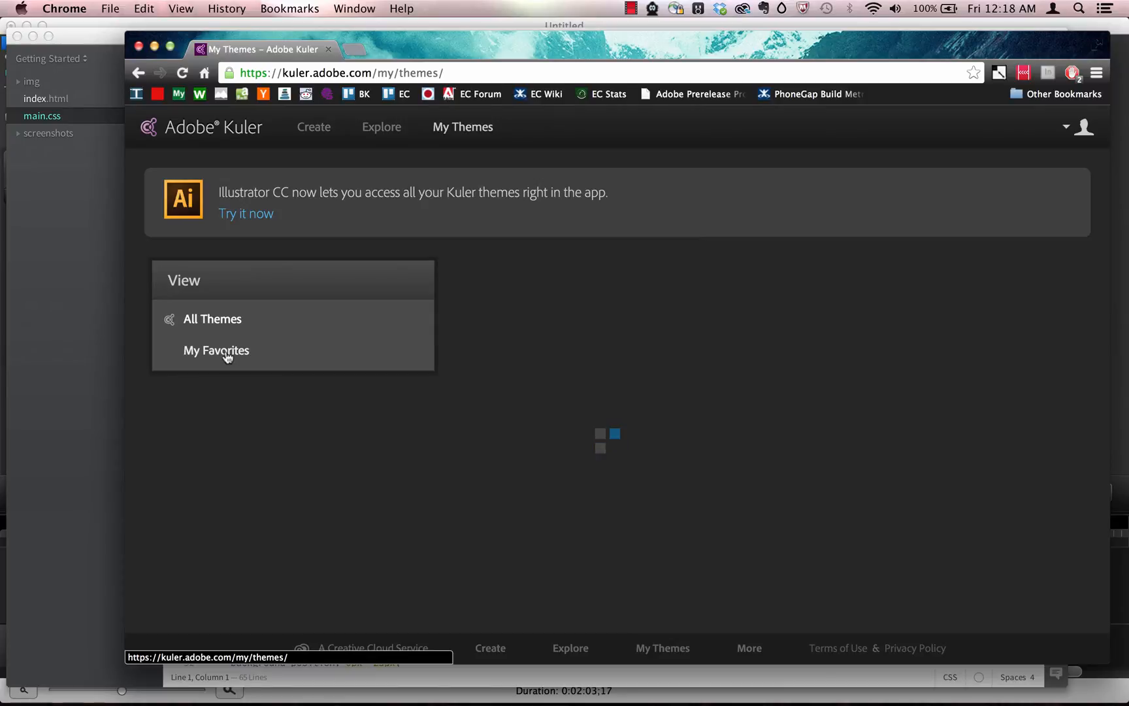
{"action": "left_click", "coordinate": [216, 350]}
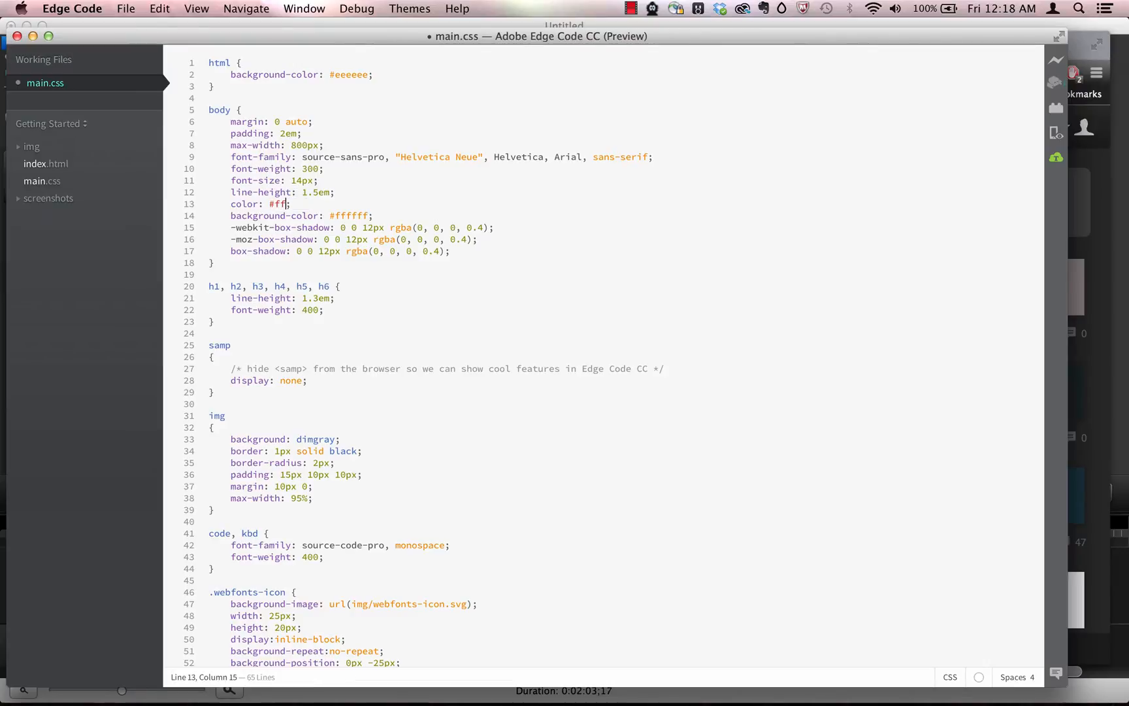
Complete line 13's text colour as #ffffff and bring up inline colour editing for background-color.
{"action": "type", "text": "ffff"}
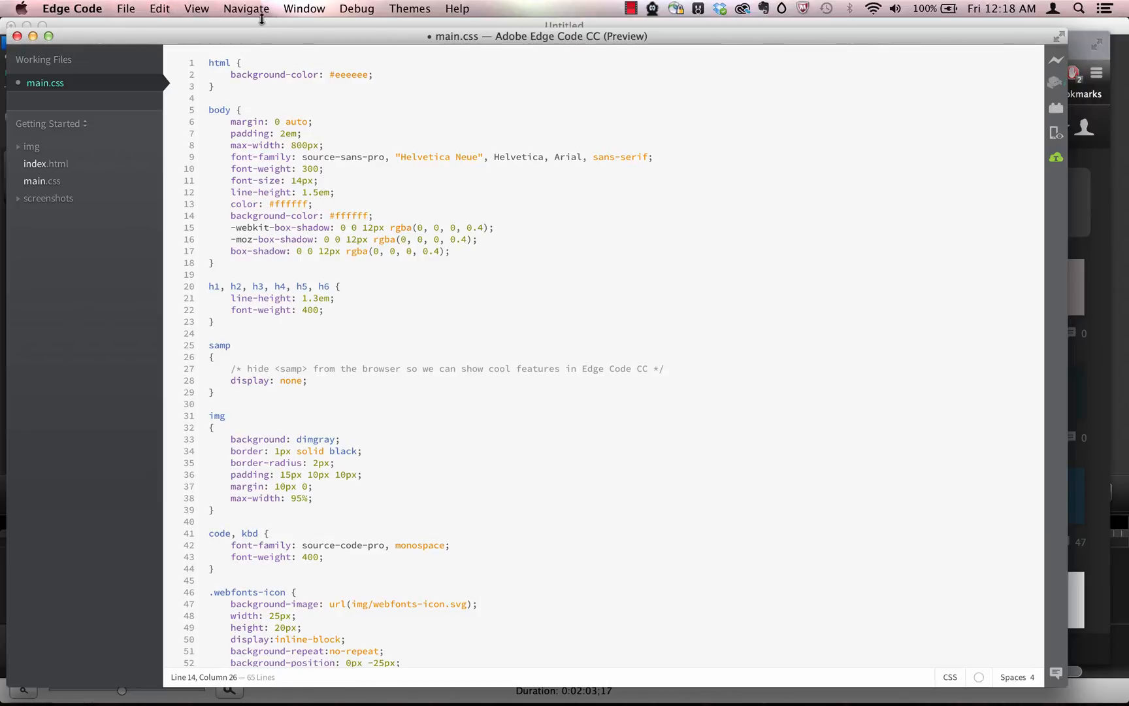
{"action": "left_click", "coordinate": [247, 8]}
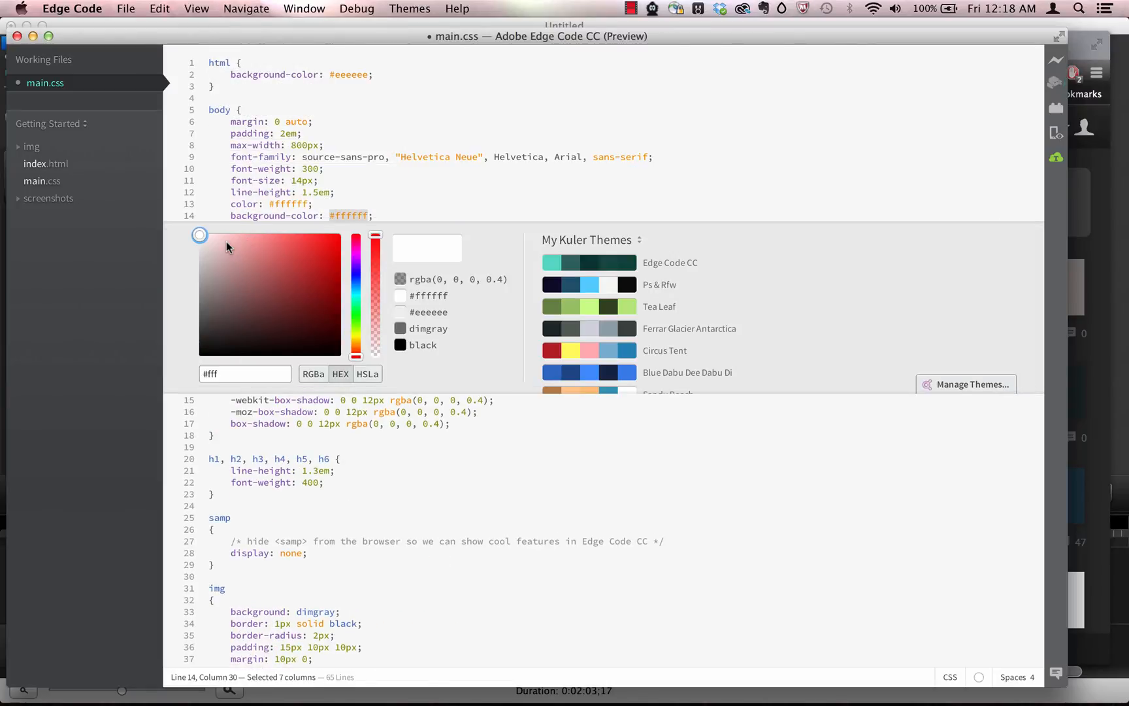
Pick a dark red background, browse Favorite, Random and My Kuler themes, then apply a dark swatch.
{"action": "left_click", "coordinate": [284, 262]}
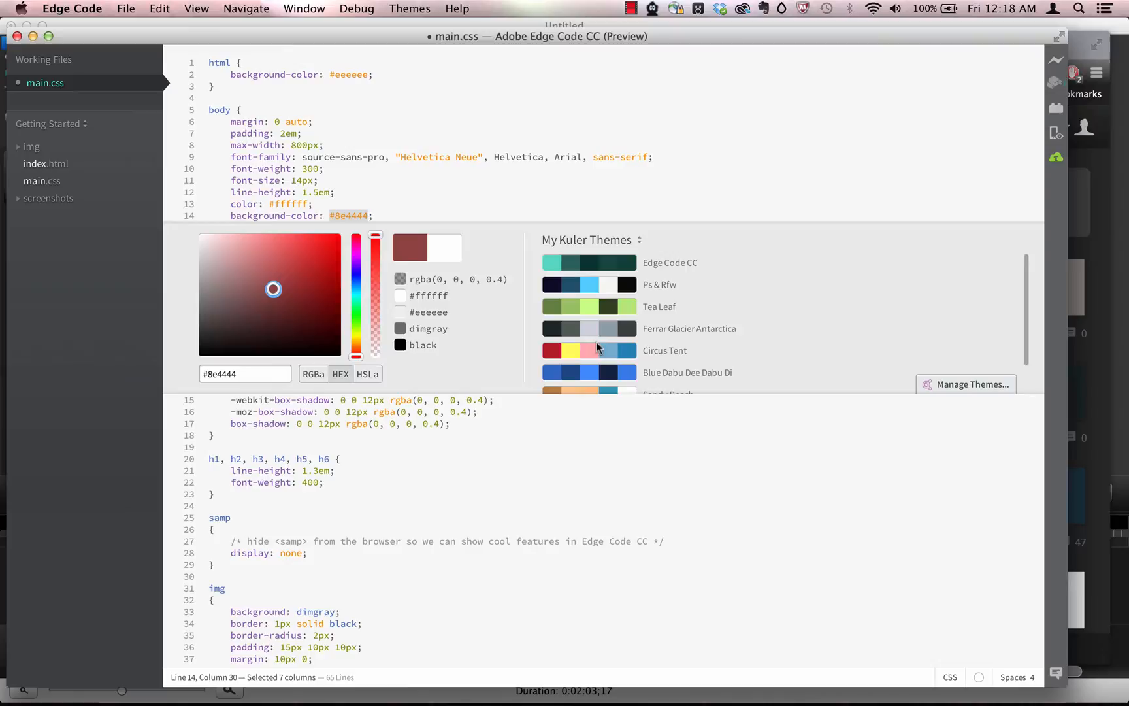
{"action": "left_click", "coordinate": [639, 239]}
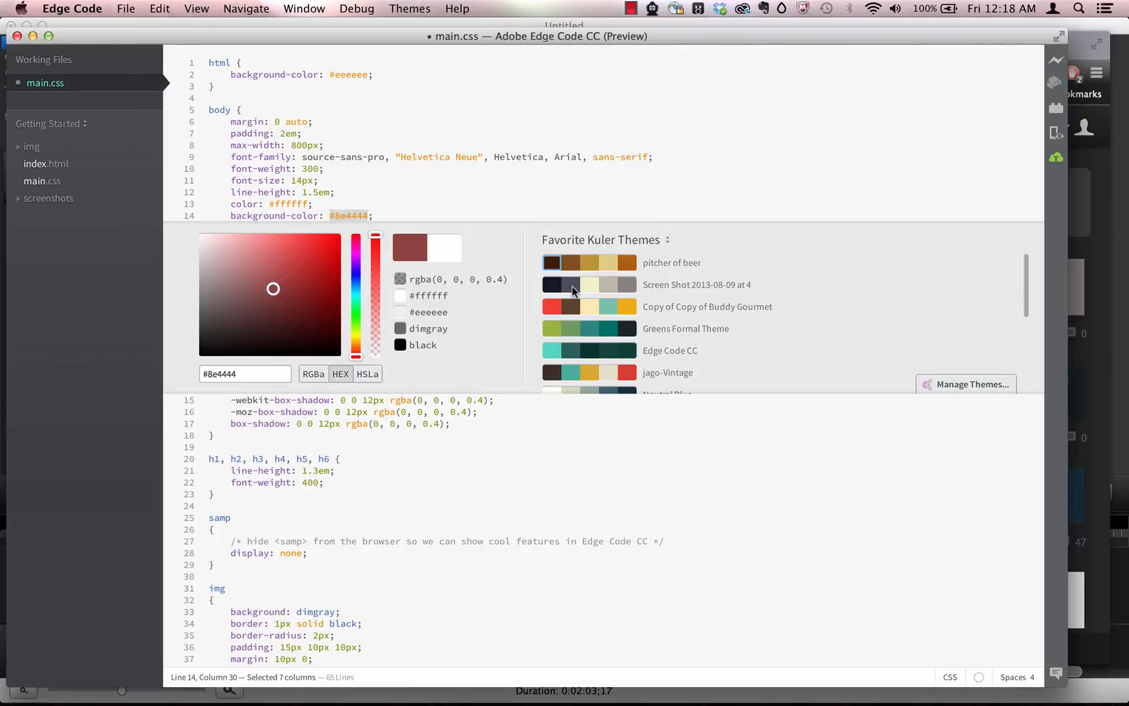
{"action": "left_click", "coordinate": [601, 239]}
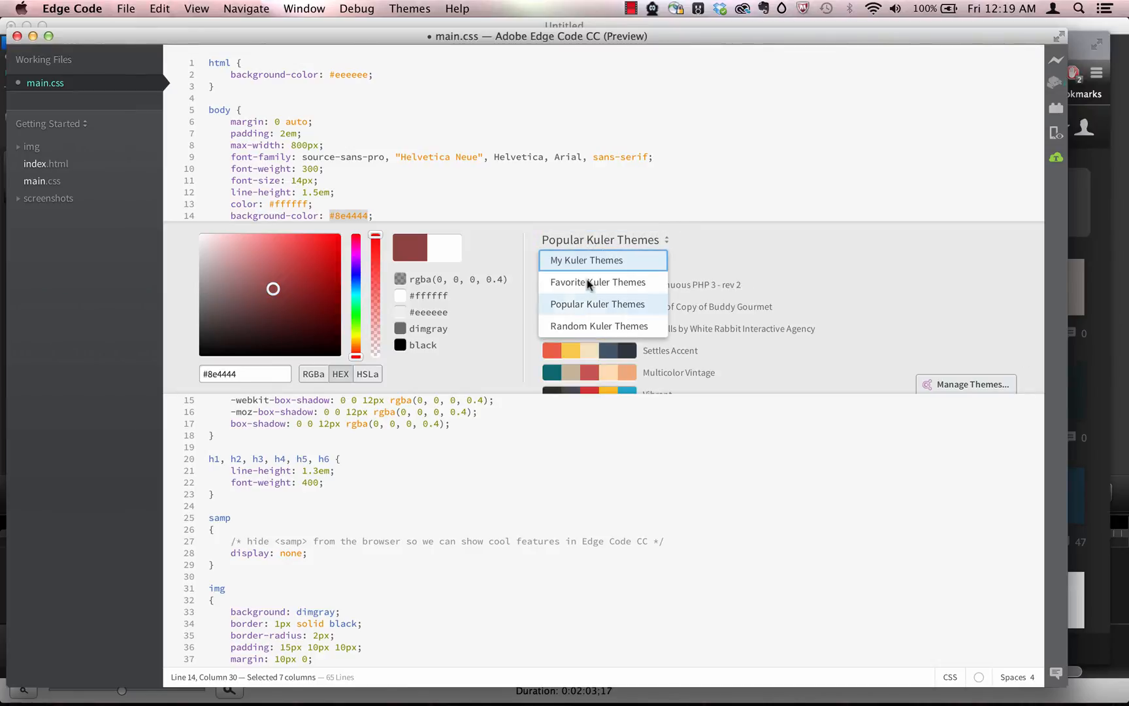
{"action": "left_click", "coordinate": [599, 325]}
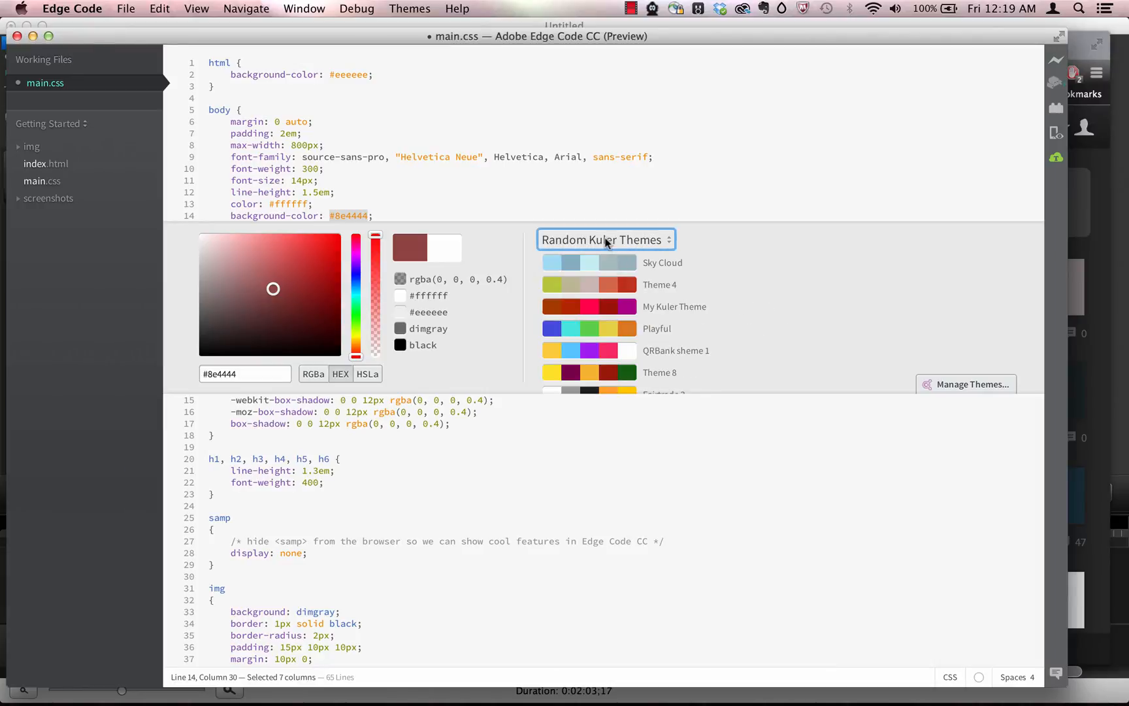
{"action": "left_click", "coordinate": [605, 239]}
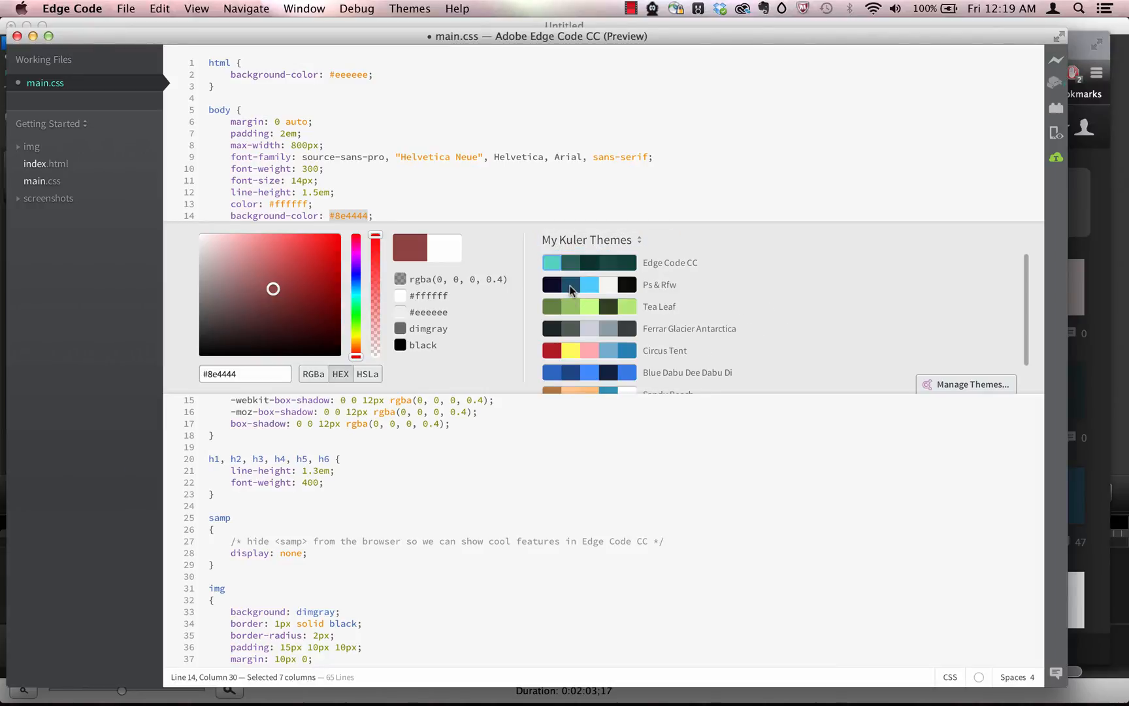
{"action": "left_click", "coordinate": [588, 285]}
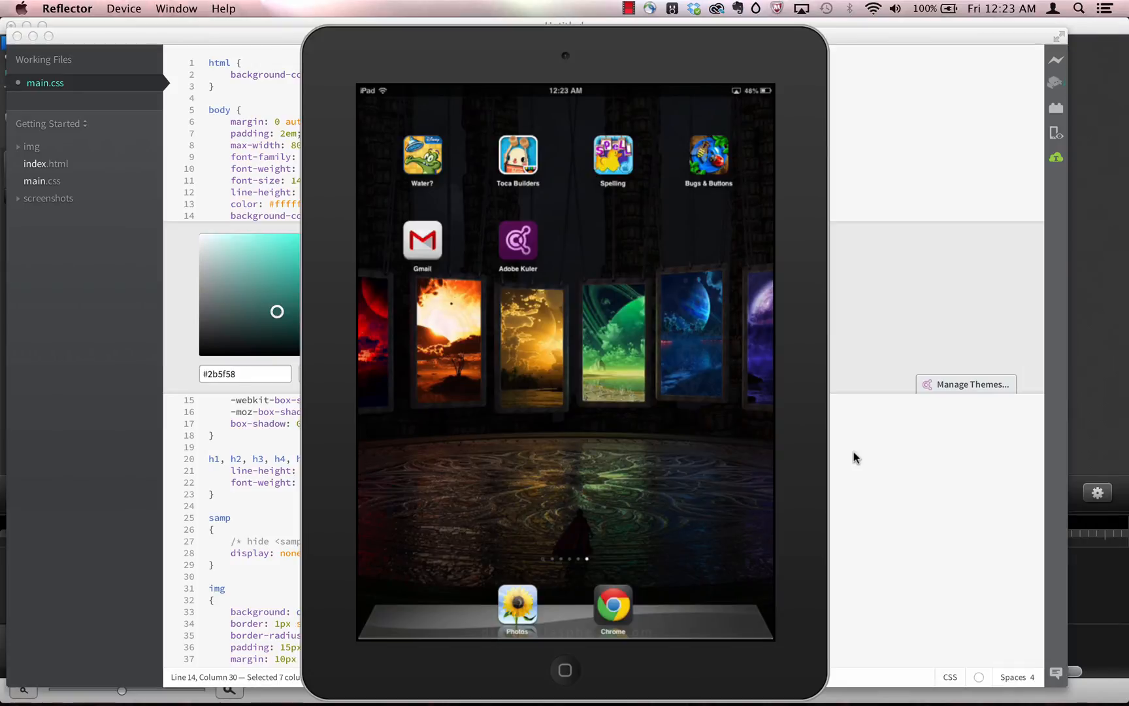
Launch Kuler on the mirrored iPad and capture a theme from the beer-glass photo.
{"action": "left_click", "coordinate": [518, 240]}
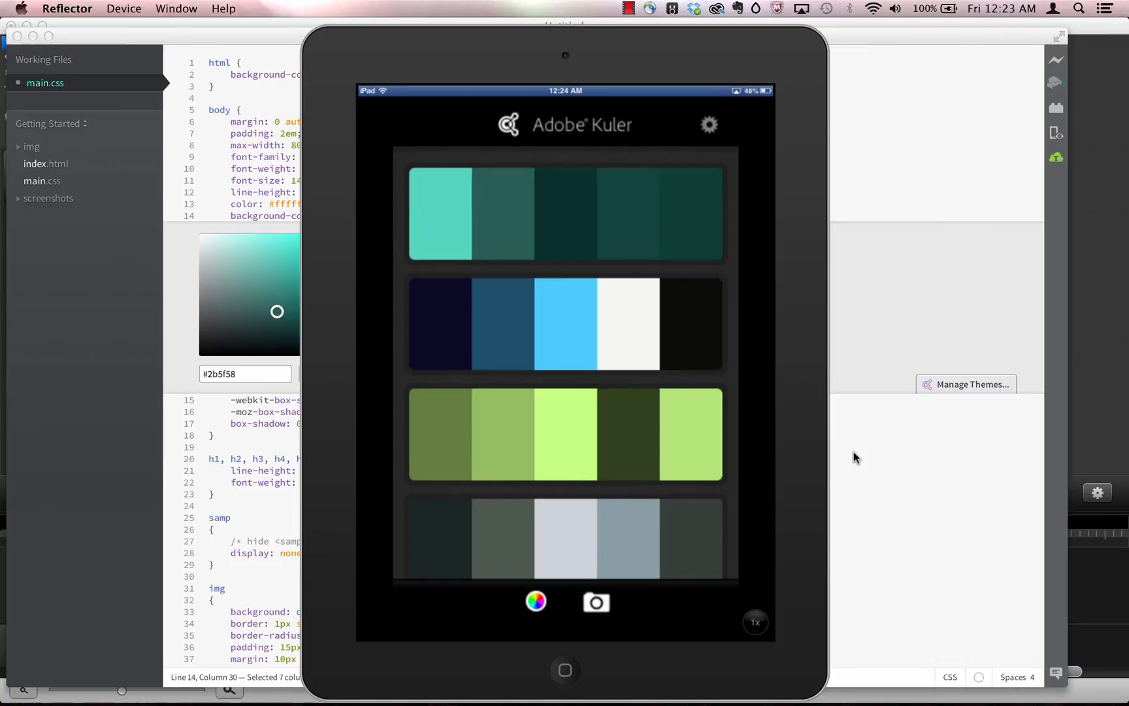
{"action": "left_click", "coordinate": [596, 602]}
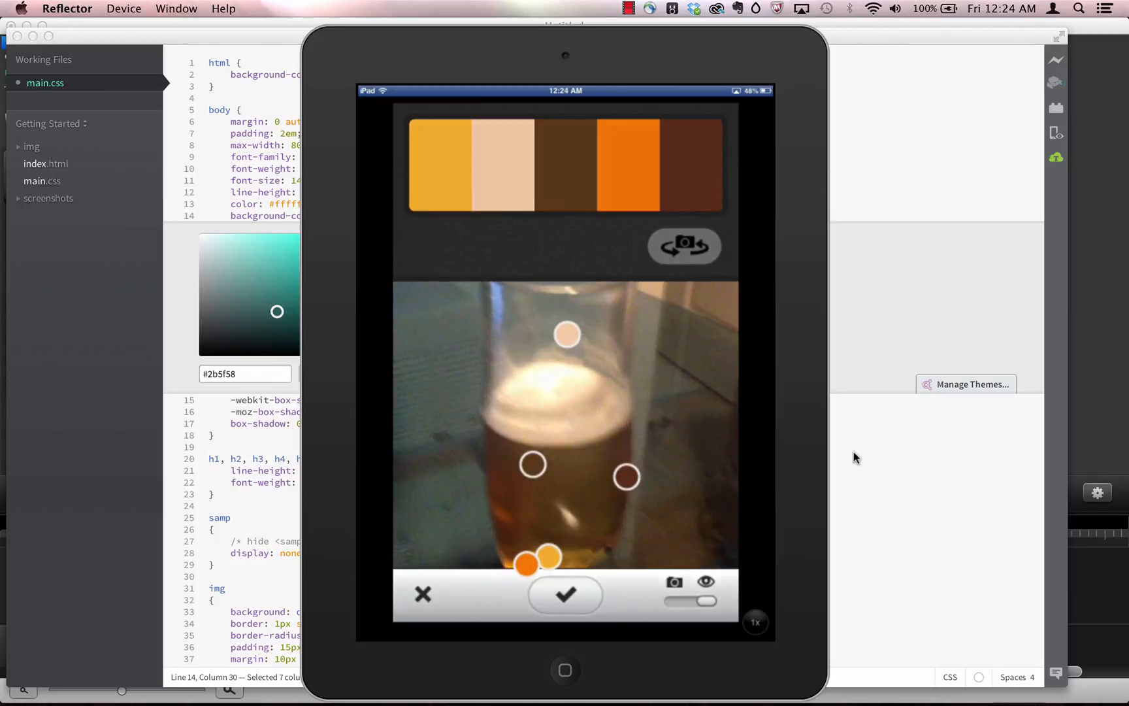
{"action": "left_click", "coordinate": [565, 593]}
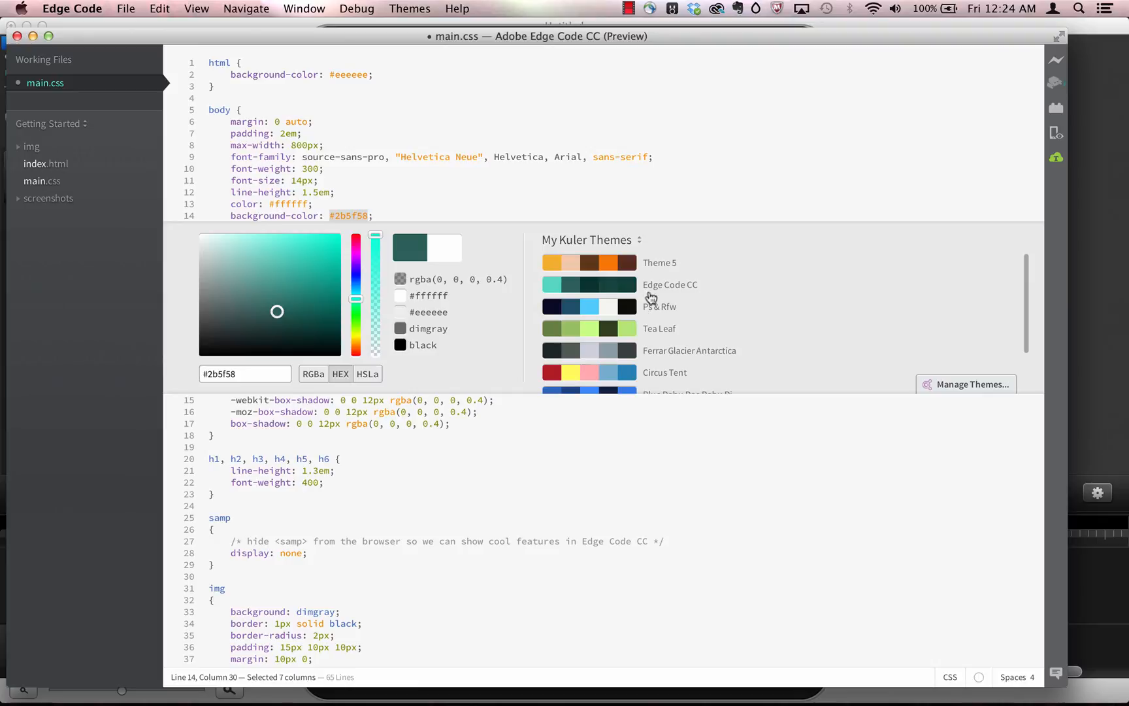
Try Theme 5's brown swatch and lighter browns, then apply its orange #f27507.
{"action": "left_click", "coordinate": [298, 313]}
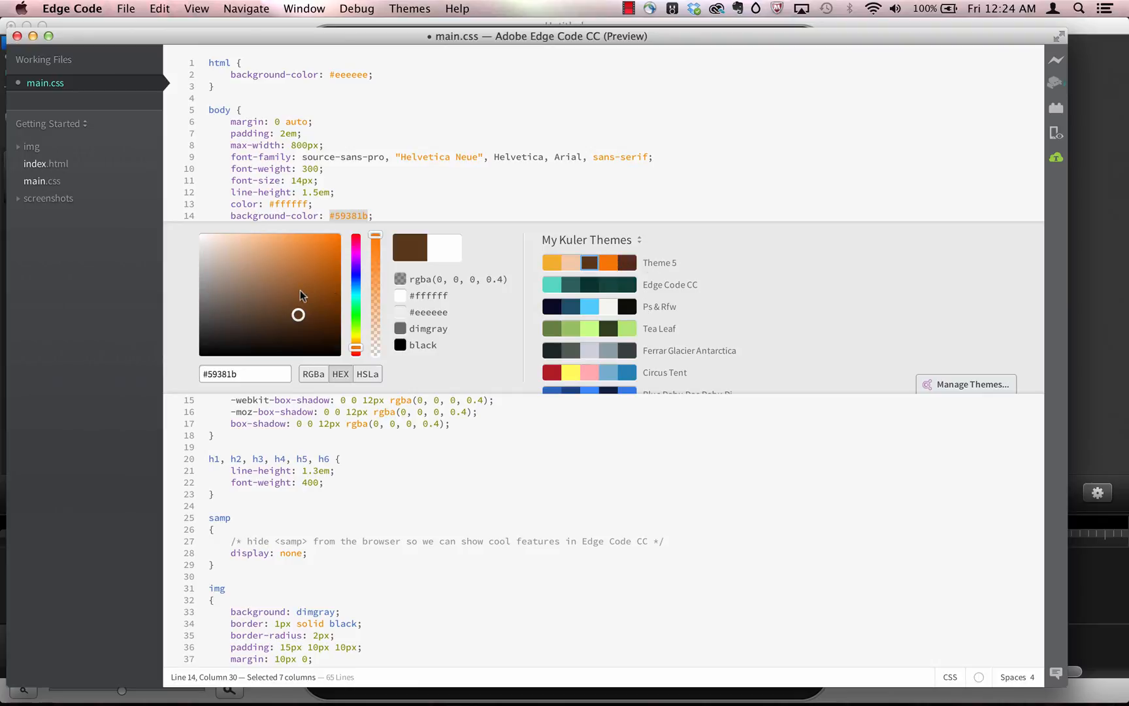
{"action": "left_click", "coordinate": [267, 280]}
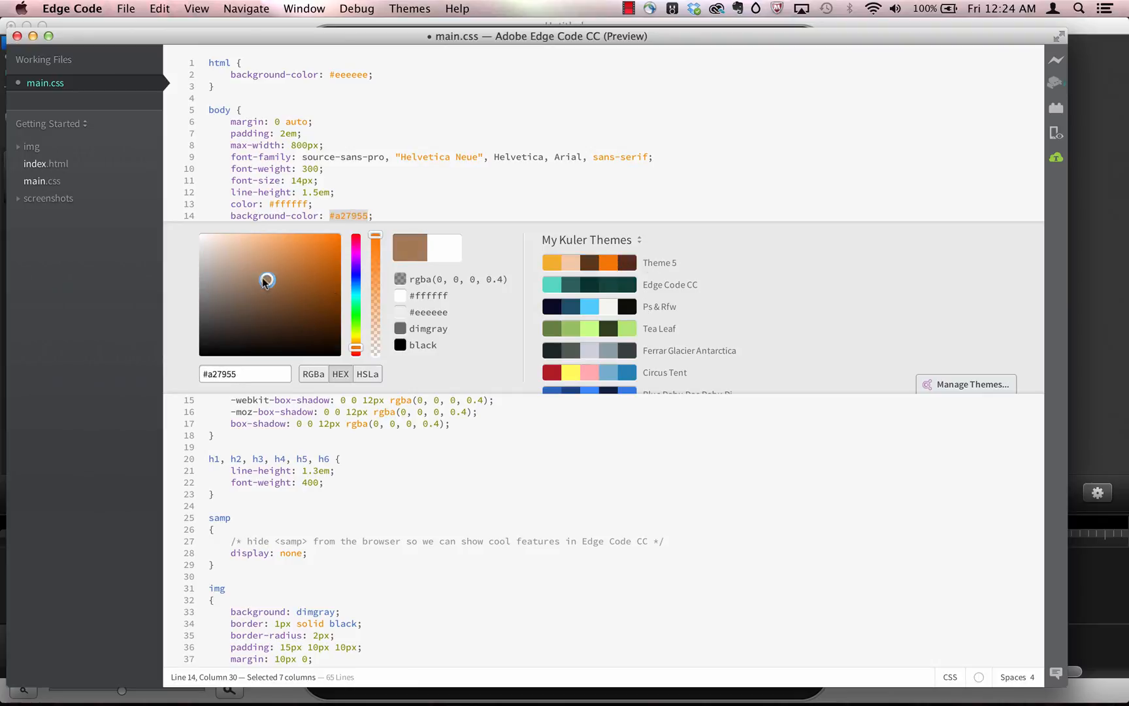
{"action": "left_click", "coordinate": [296, 285]}
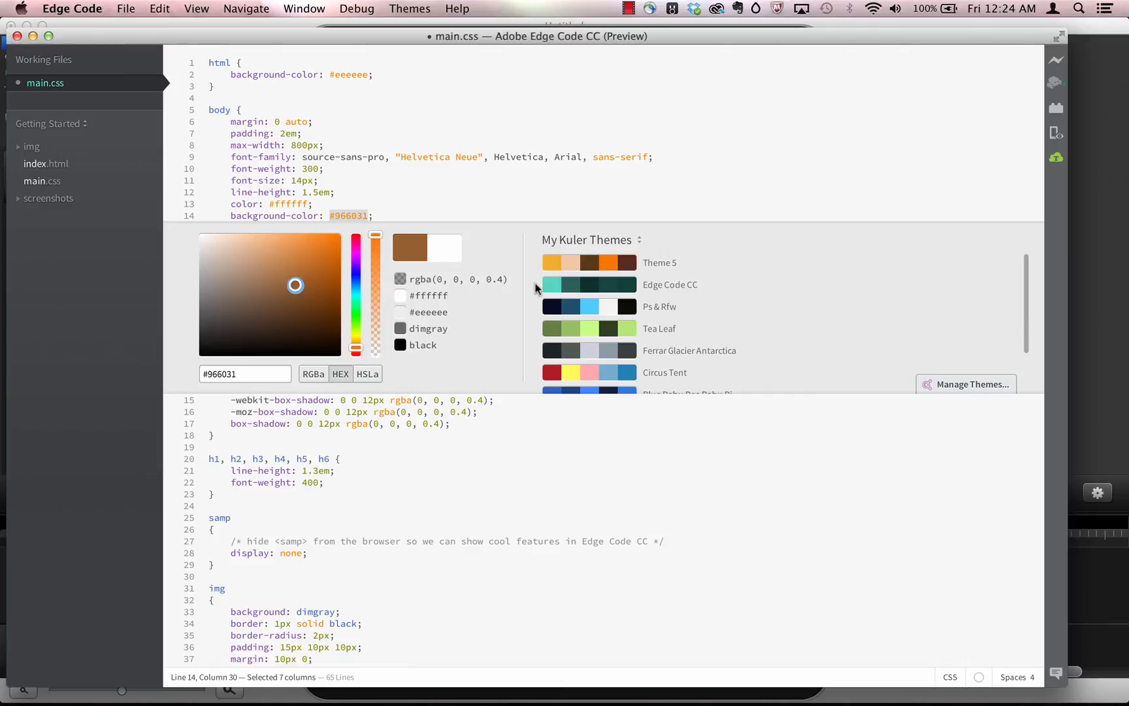
{"action": "left_click", "coordinate": [608, 262]}
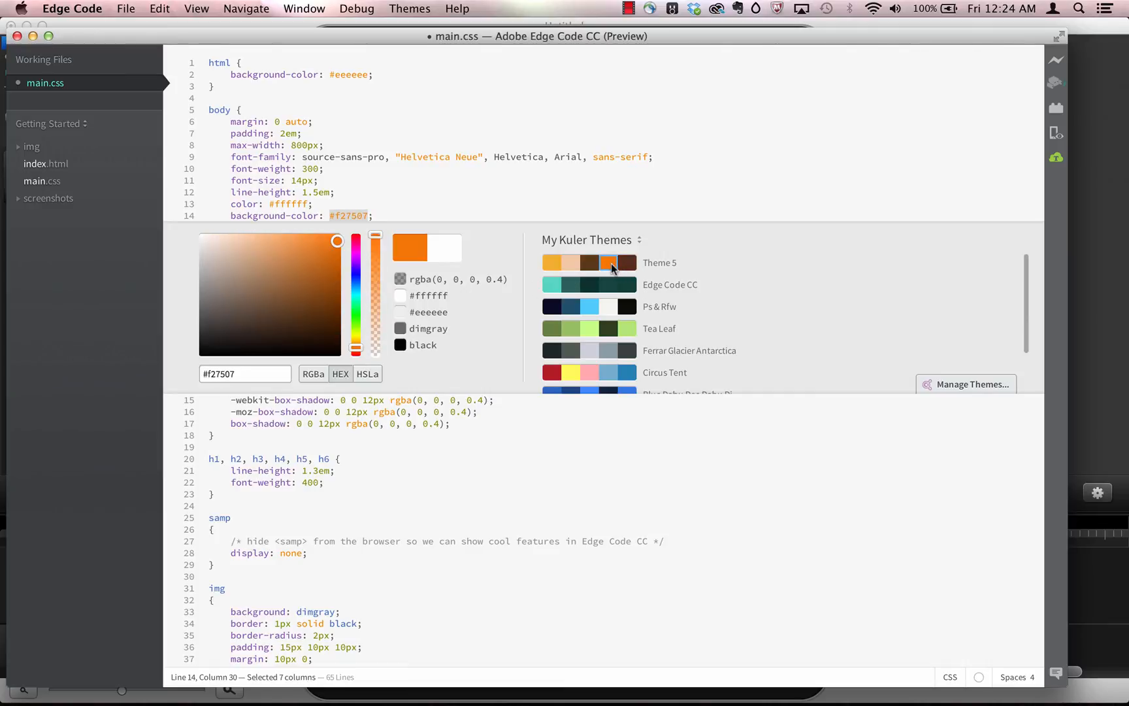